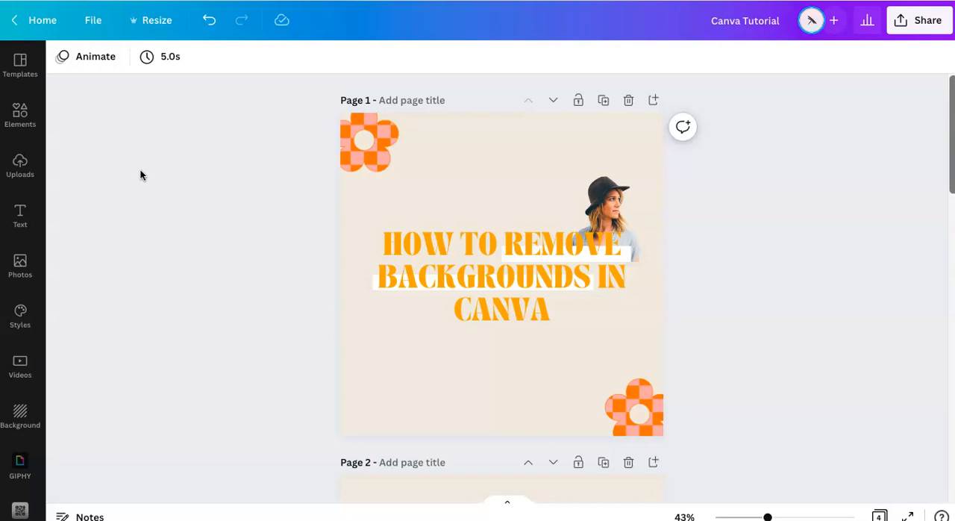
{"action": "mouse_move", "coordinate": [166, 264]}
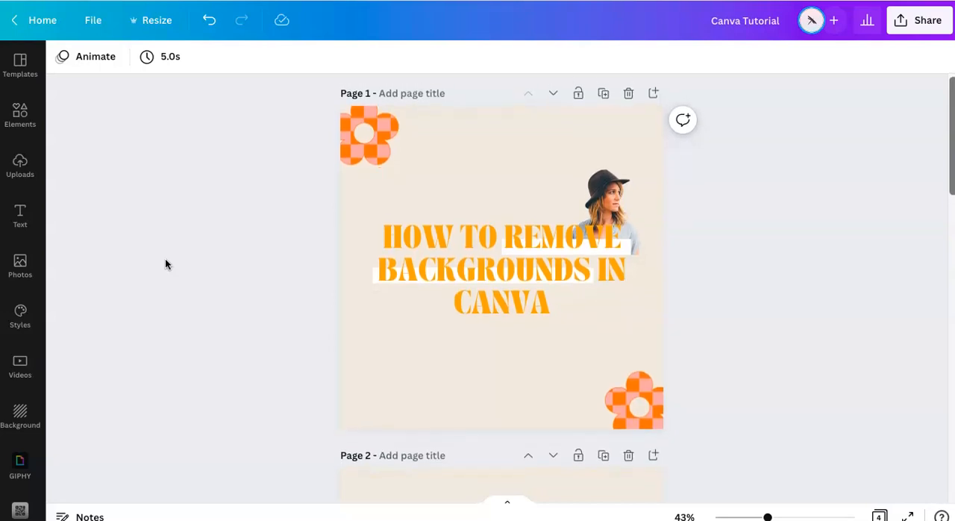
Step: Browse the stock Photos and add the dancing woman and paintbrush stroke photos to page 2
{"action": "scroll", "scroll_direction": "down", "scroll_amount": 3}
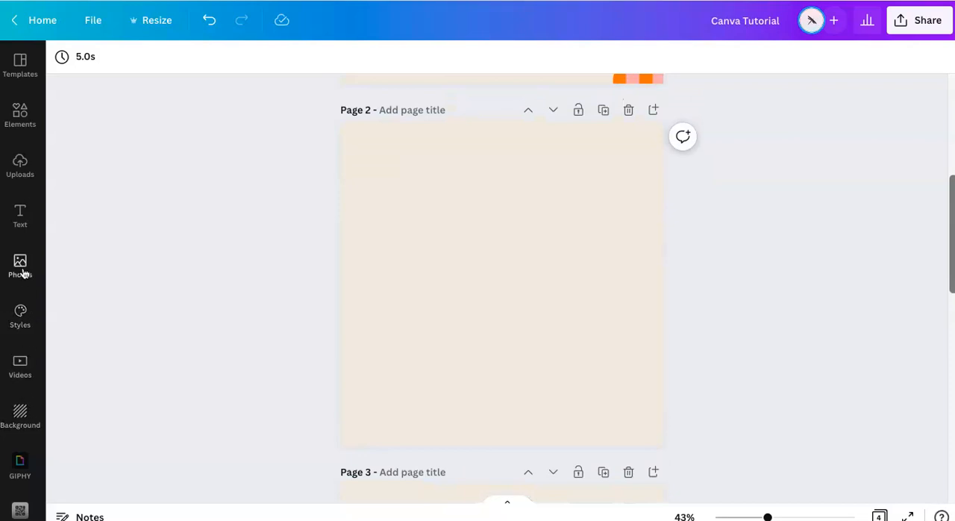
{"action": "left_click", "coordinate": [20, 266]}
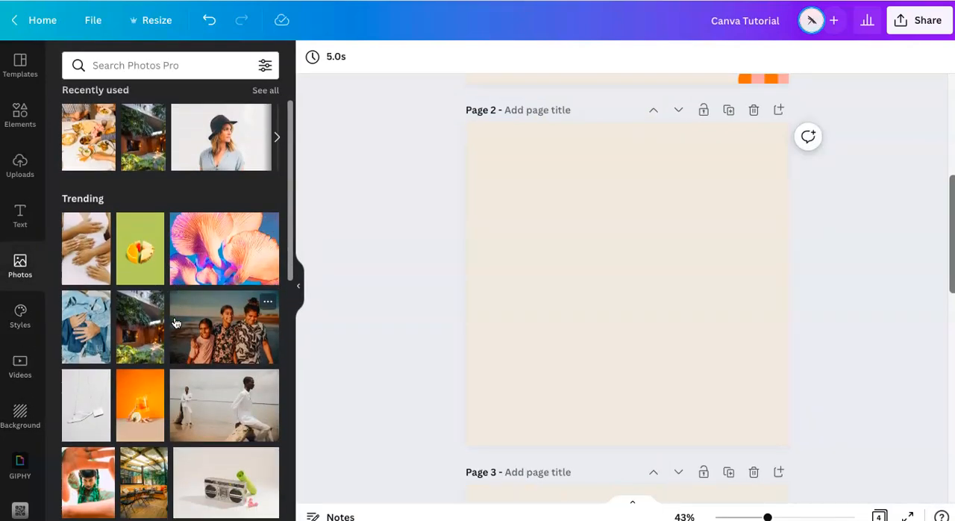
{"action": "scroll", "scroll_direction": "down", "scroll_amount": 3}
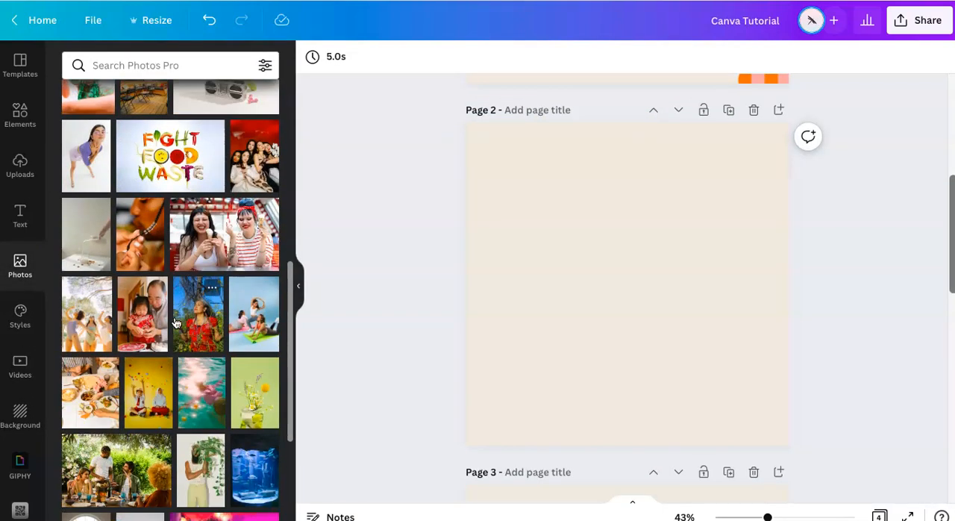
{"action": "scroll", "scroll_direction": "down", "scroll_amount": 3}
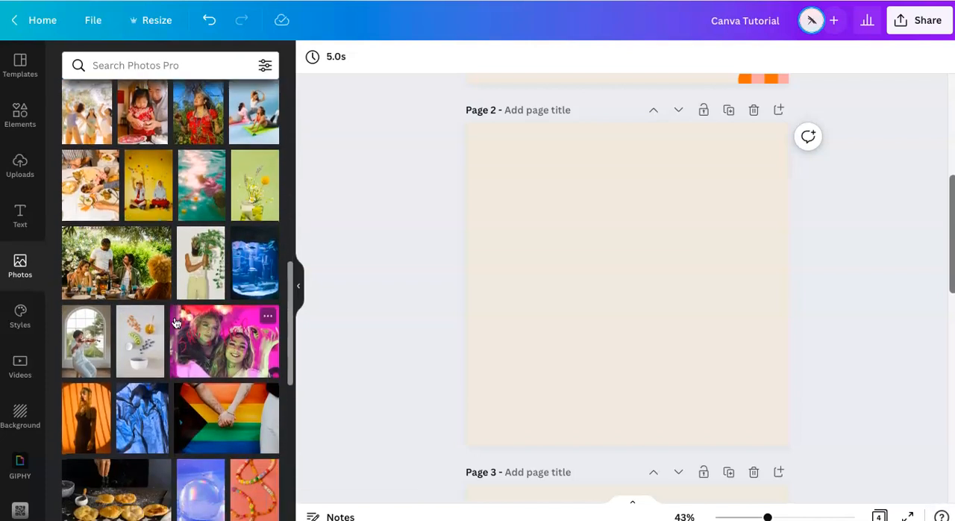
{"action": "scroll", "scroll_direction": "down", "scroll_amount": 3}
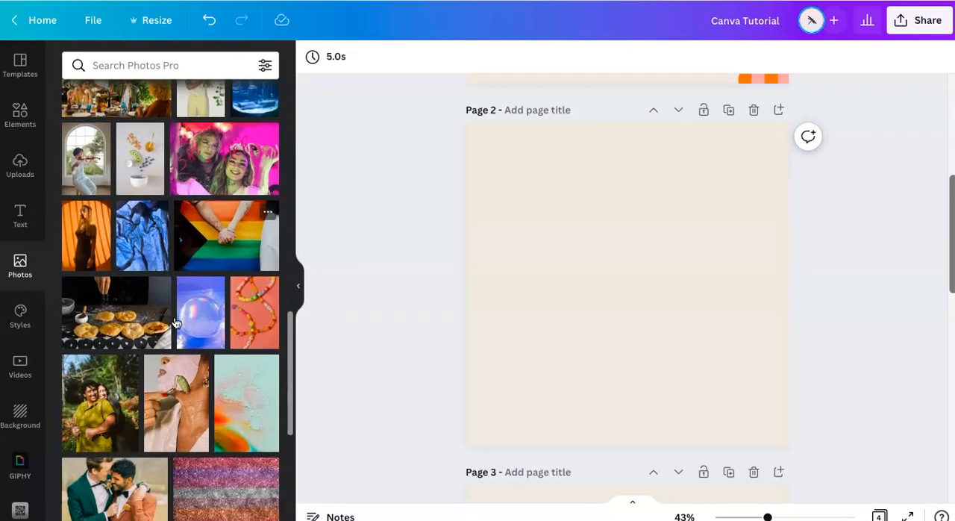
{"action": "scroll", "scroll_direction": "down", "scroll_amount": 3}
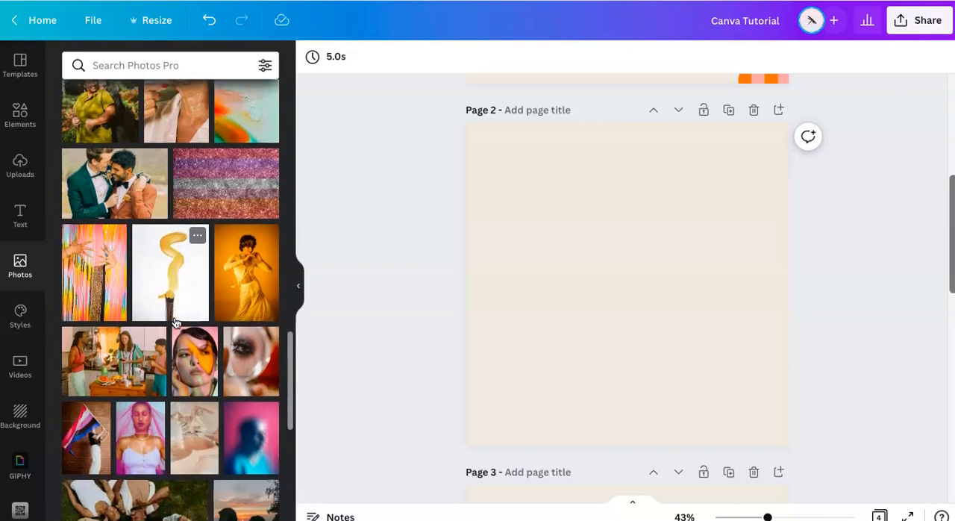
{"action": "scroll", "scroll_direction": "down", "scroll_amount": 3}
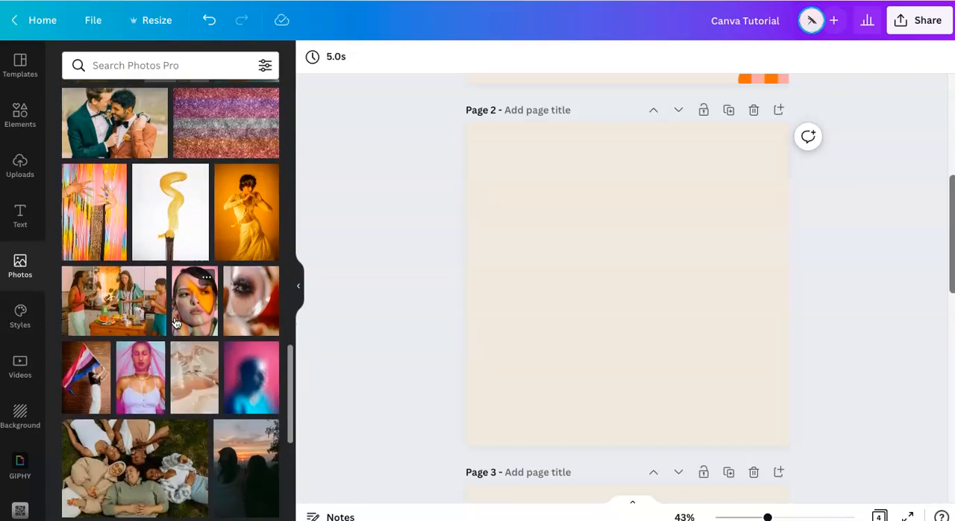
{"action": "scroll", "scroll_direction": "down", "scroll_amount": 3}
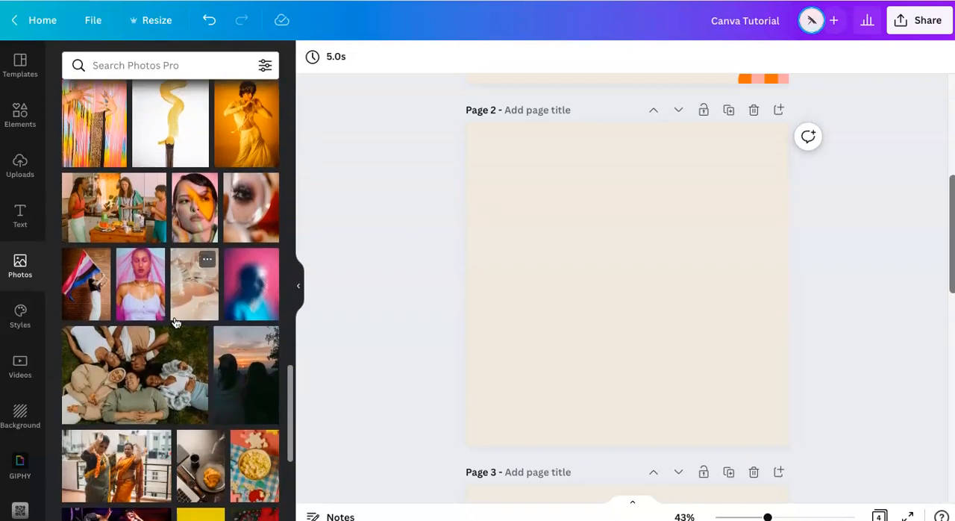
{"action": "scroll", "scroll_direction": "up", "scroll_amount": 3}
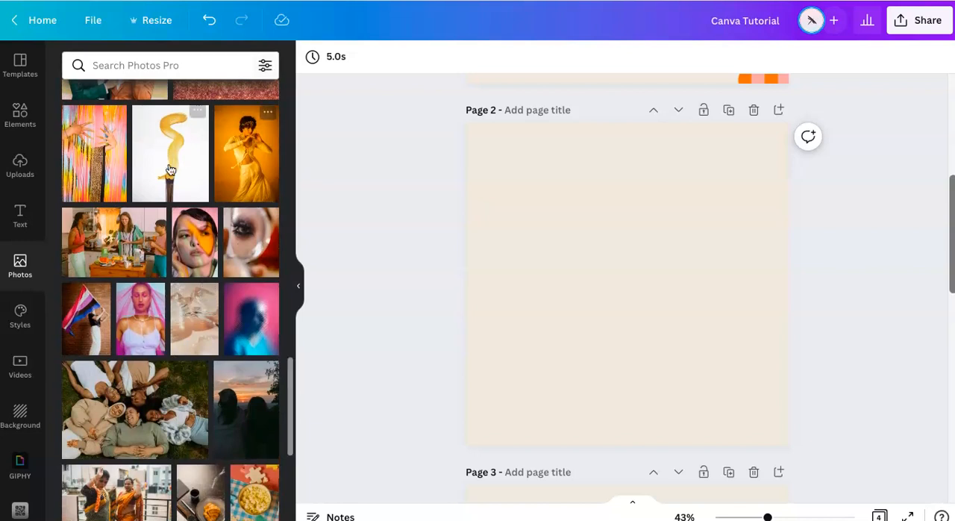
{"action": "left_click", "coordinate": [246, 153]}
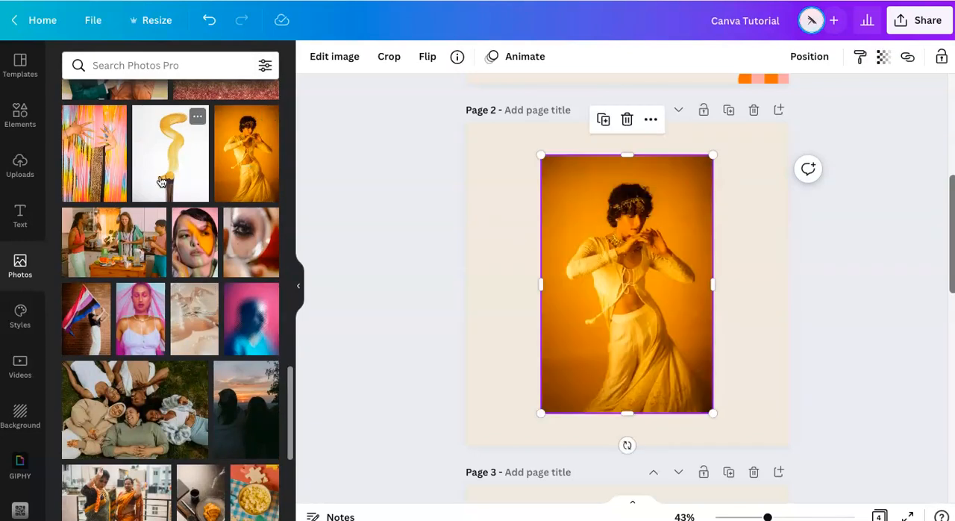
{"action": "left_click", "coordinate": [169, 153]}
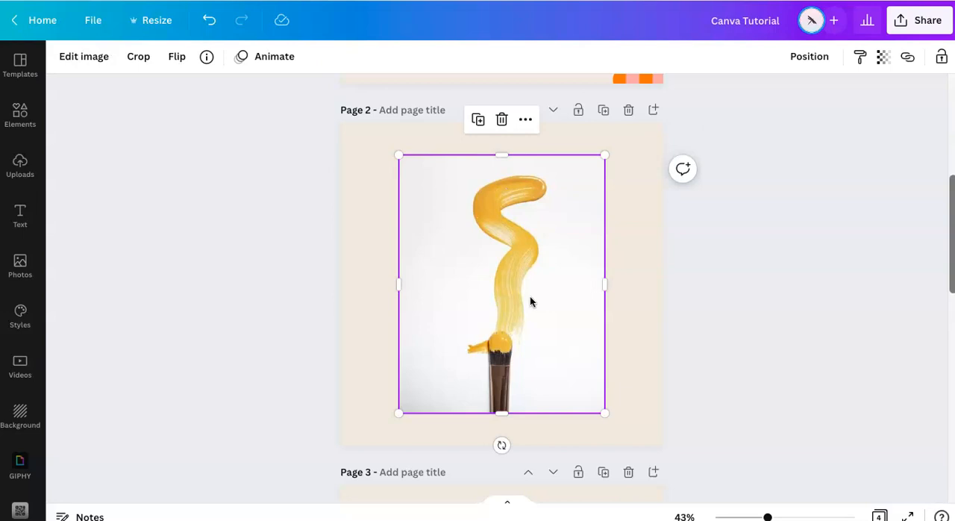
{"action": "mouse_move", "coordinate": [84, 56]}
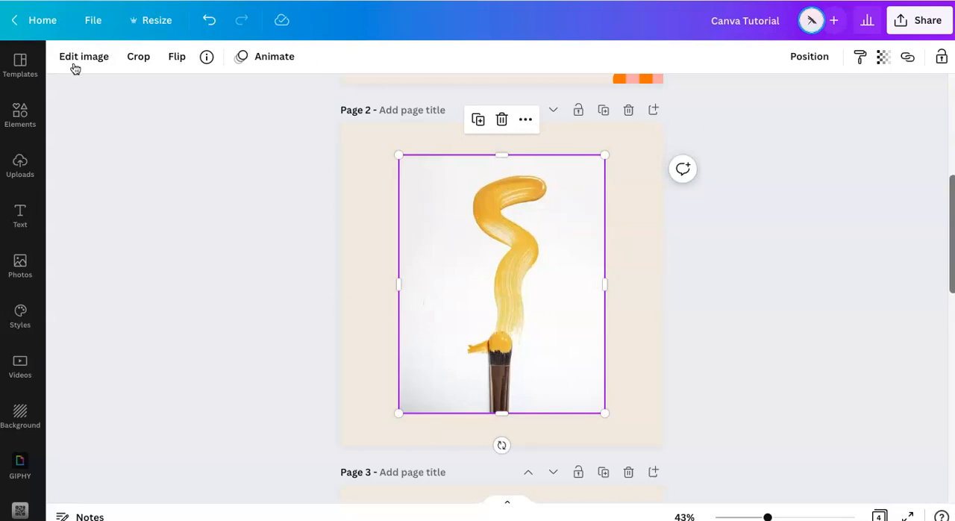
Step: Remove the paintbrush photo's white background and move the woman photo to the right
{"action": "left_click", "coordinate": [84, 56]}
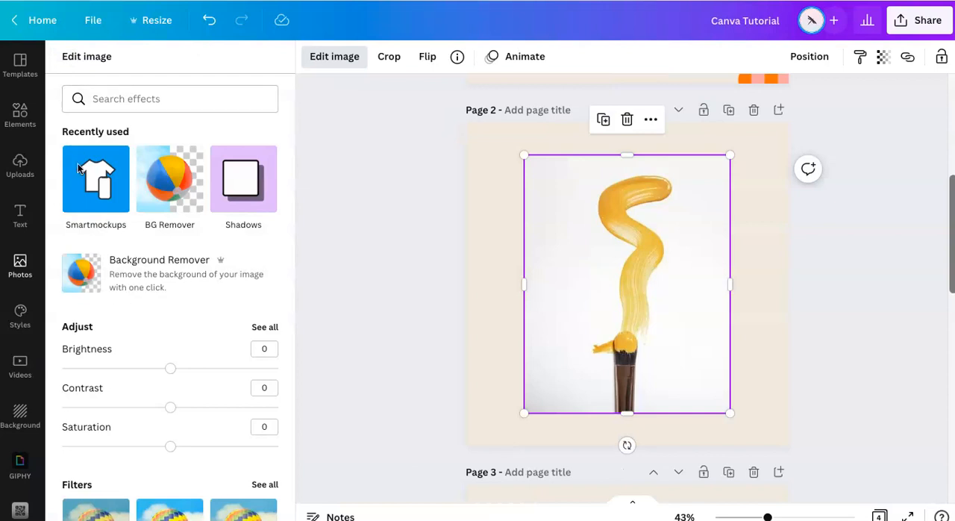
{"action": "mouse_move", "coordinate": [85, 209]}
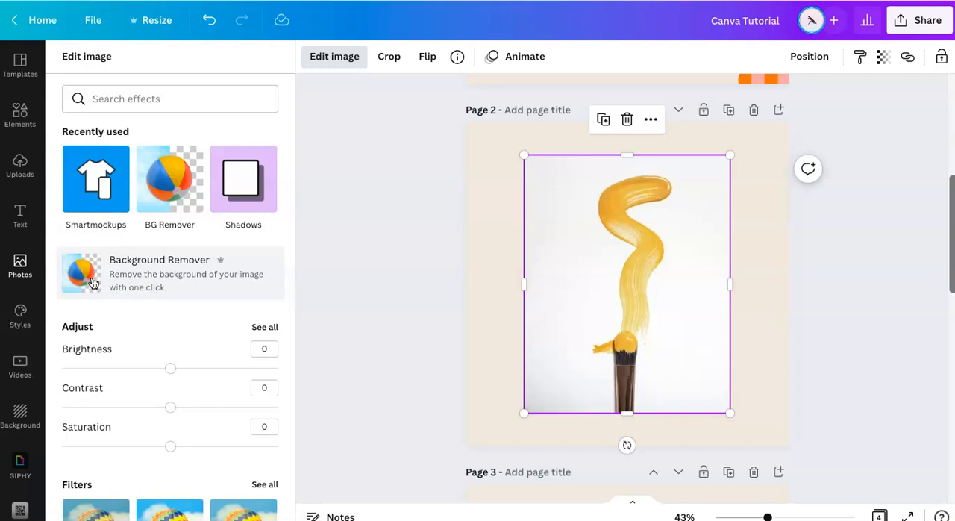
{"action": "left_click", "coordinate": [169, 272]}
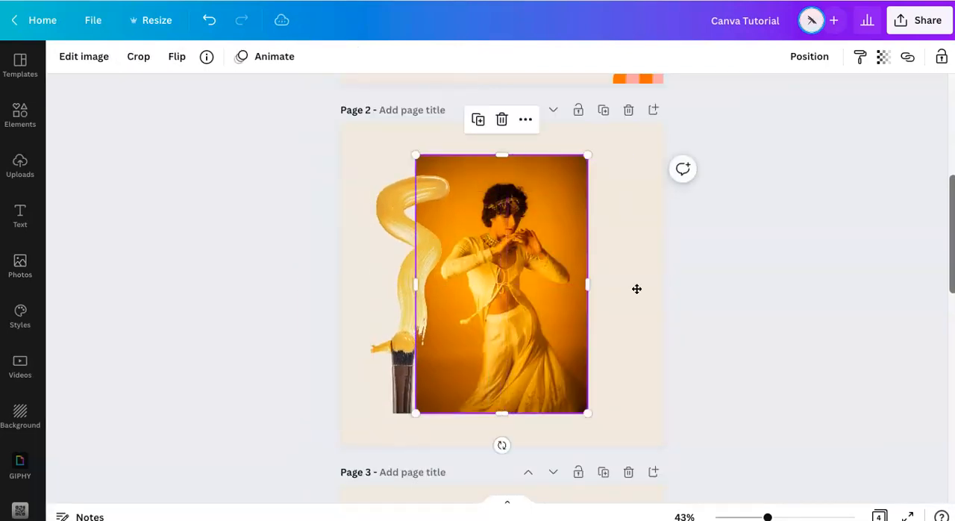
{"action": "left_click_drag", "start_coordinate": [501, 284], "coordinate": [694, 324]}
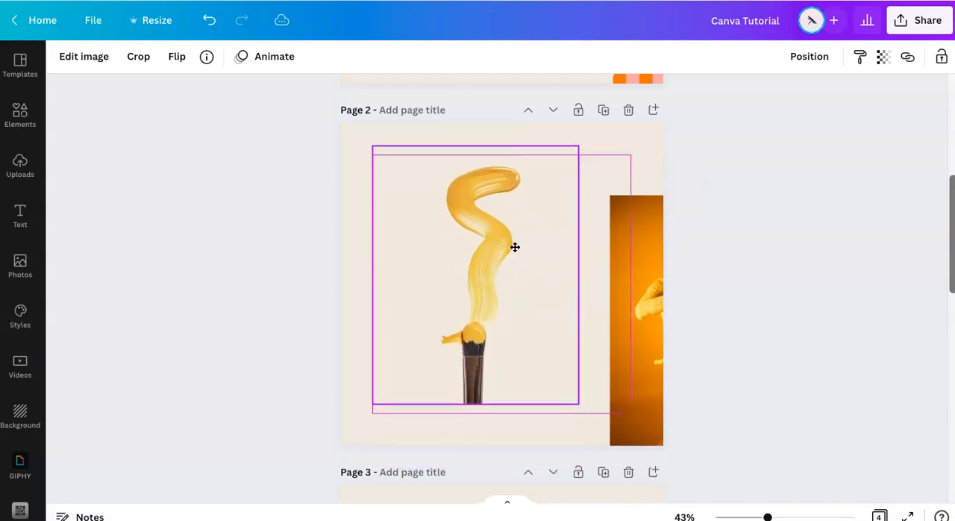
{"action": "left_click_drag", "start_coordinate": [515, 247], "coordinate": [466, 292]}
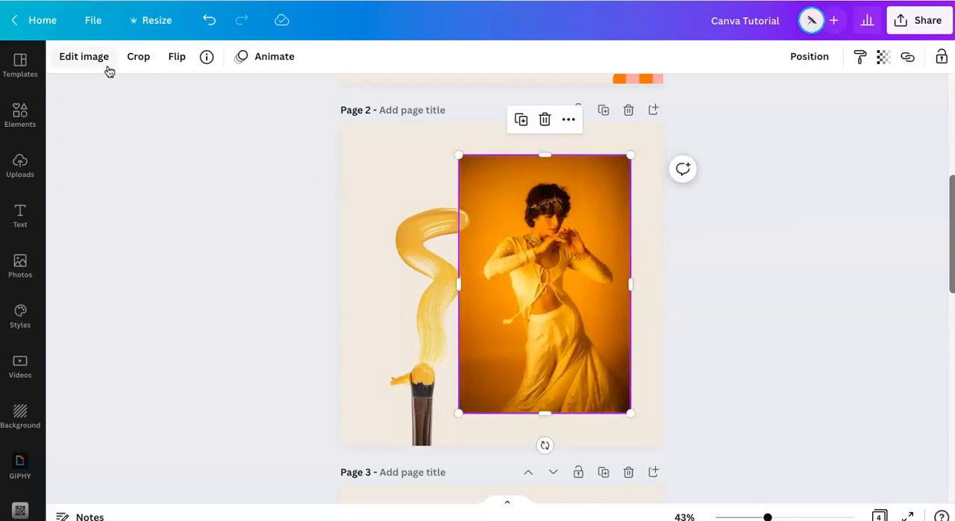
Step: Apply Background Remover to the dancing woman photo and nudge the cutout slightly lower
{"action": "left_click", "coordinate": [83, 56]}
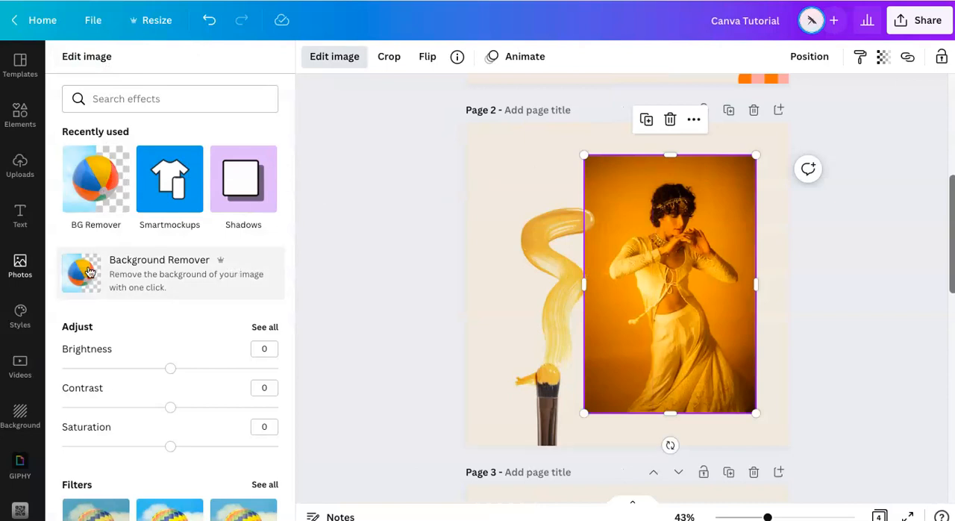
{"action": "left_click", "coordinate": [159, 272]}
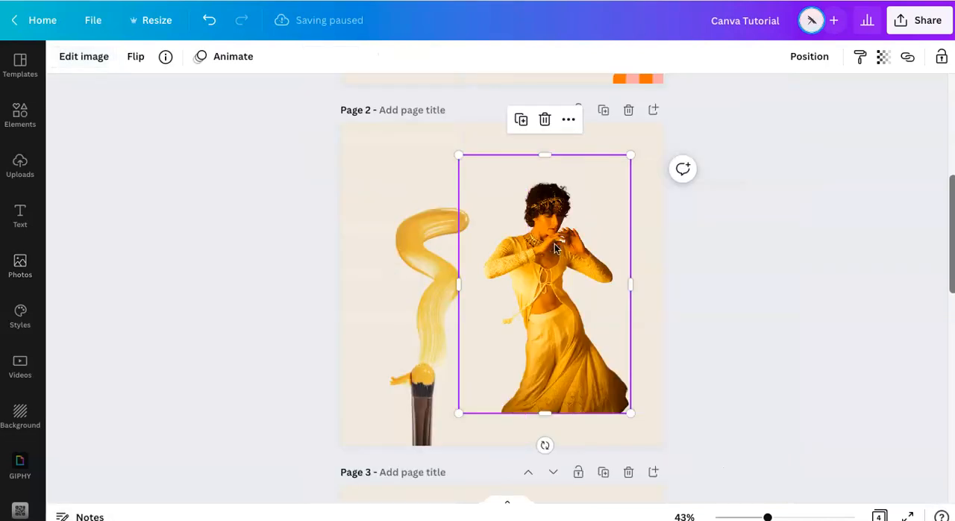
{"action": "left_click_drag", "start_coordinate": [544, 283], "coordinate": [567, 307]}
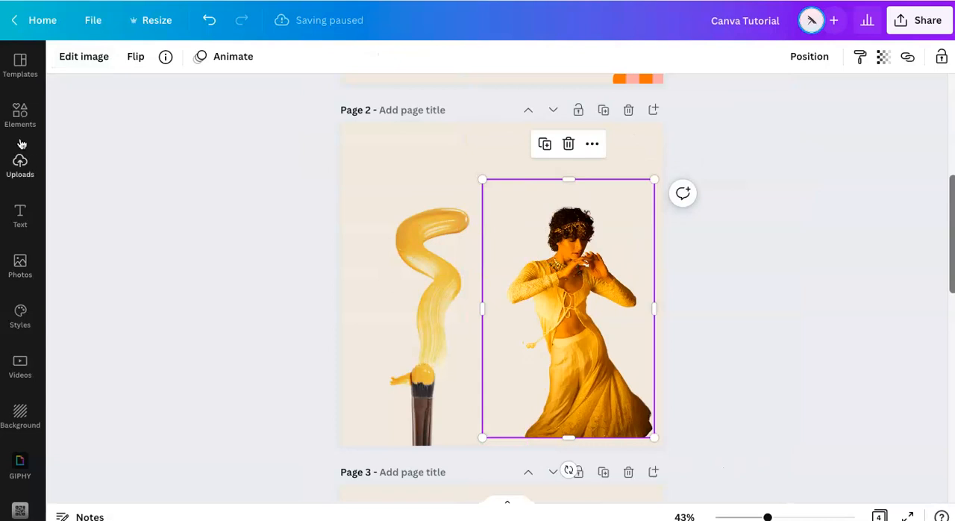
{"action": "left_click", "coordinate": [20, 265]}
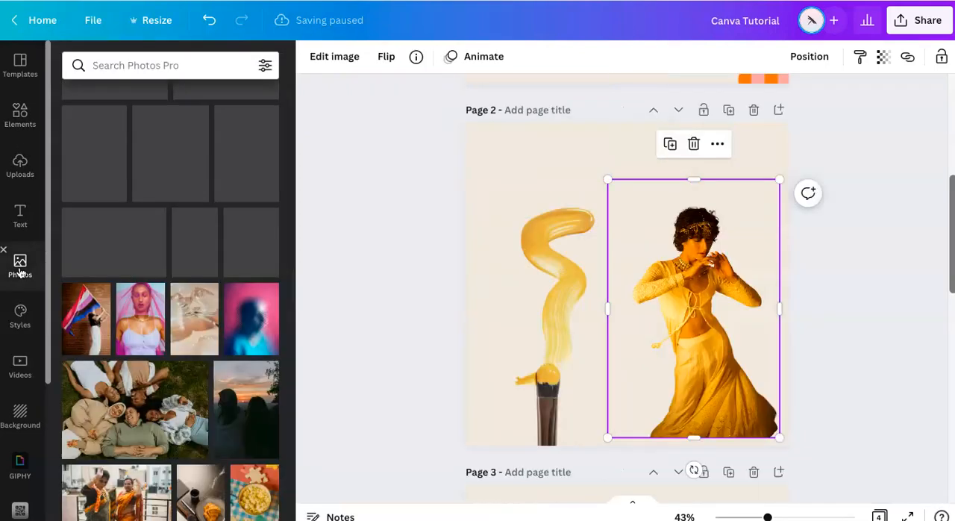
{"action": "scroll", "scroll_direction": "up", "scroll_amount": 3}
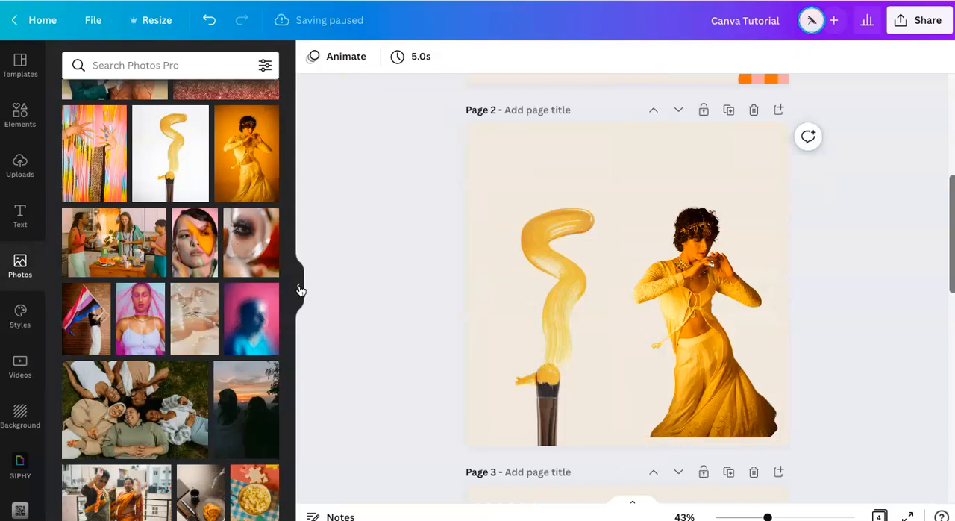
Step: Enlarge the dancing woman cutout by its corner and place it on the right of page 2
{"action": "left_click", "coordinate": [701, 298]}
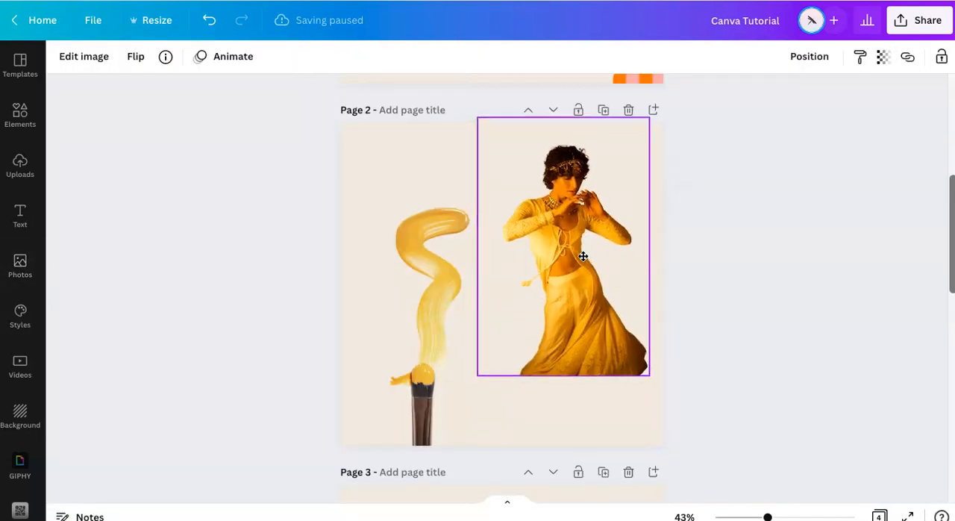
{"action": "left_click_drag", "start_coordinate": [478, 375], "coordinate": [433, 445]}
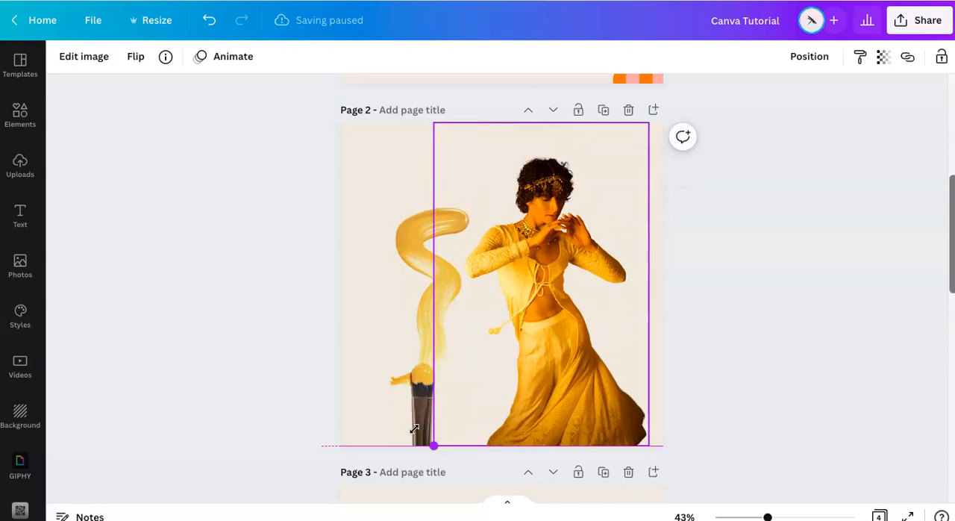
{"action": "left_click_drag", "start_coordinate": [433, 445], "coordinate": [458, 408]}
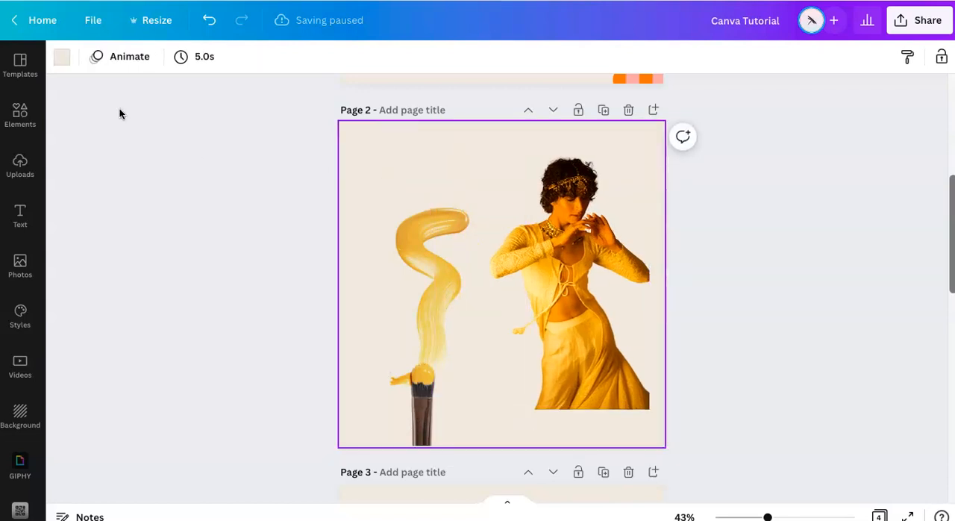
Step: Try orange, black, grey, white and pink backgrounds, then settle on salmon pink
{"action": "left_click", "coordinate": [61, 57]}
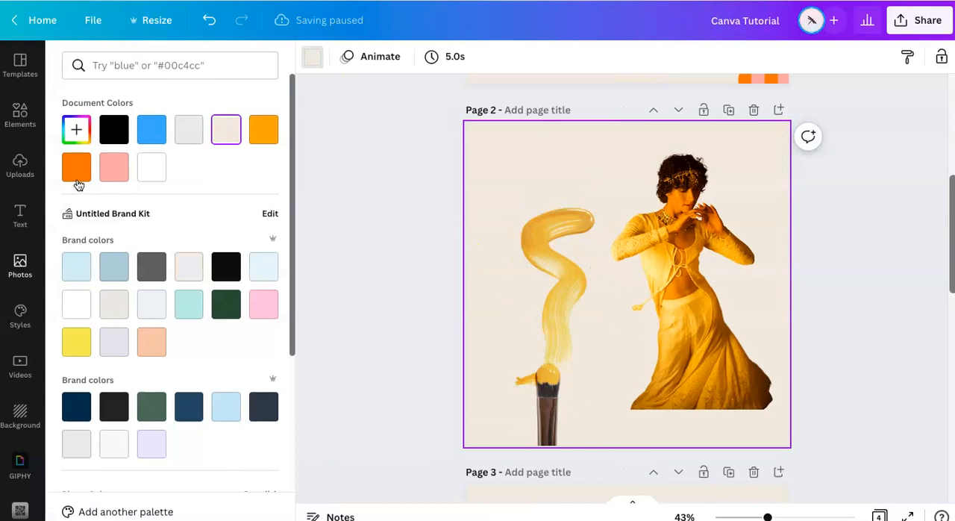
{"action": "left_click", "coordinate": [77, 167]}
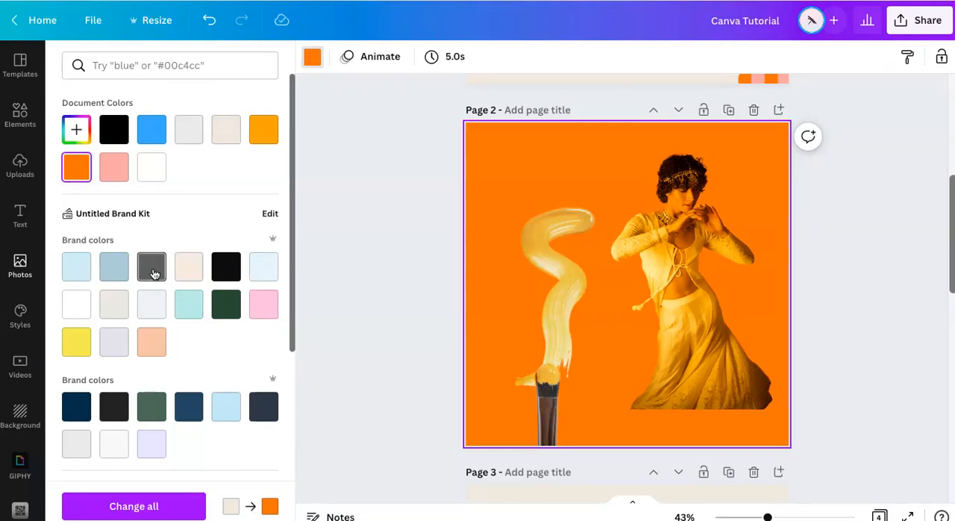
{"action": "left_click", "coordinate": [113, 129]}
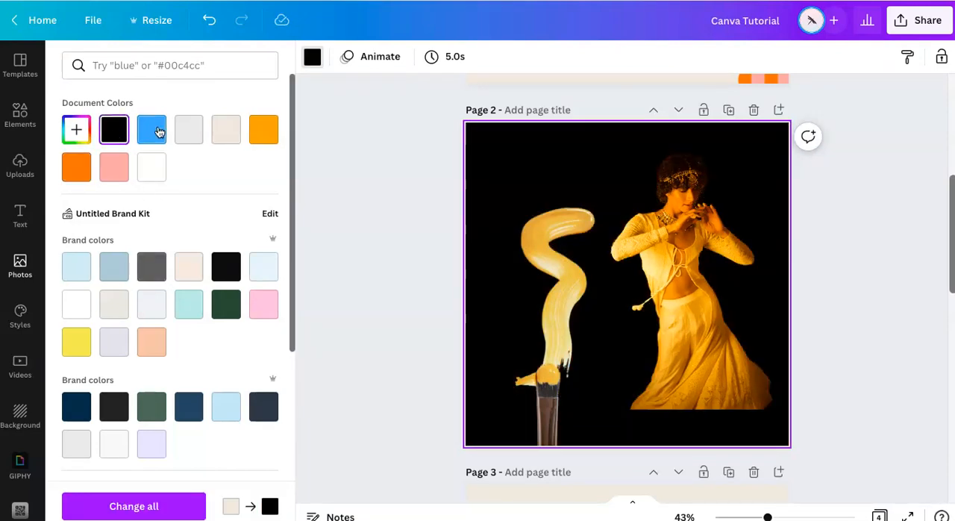
{"action": "left_click", "coordinate": [189, 129]}
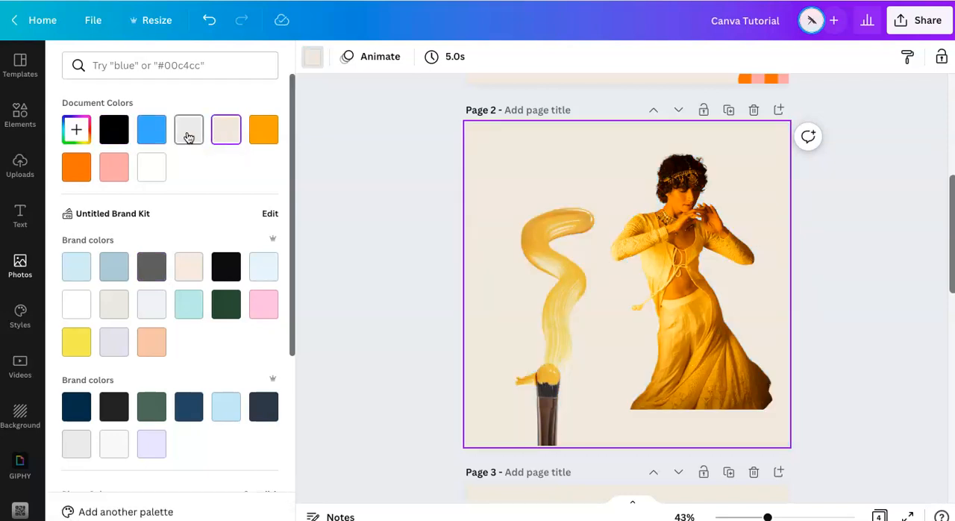
{"action": "left_click", "coordinate": [152, 167]}
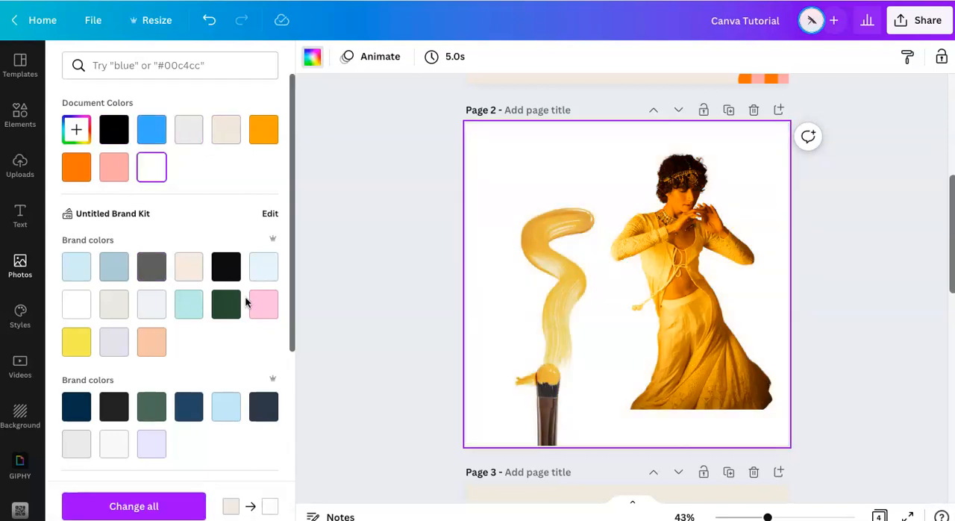
{"action": "left_click", "coordinate": [263, 303]}
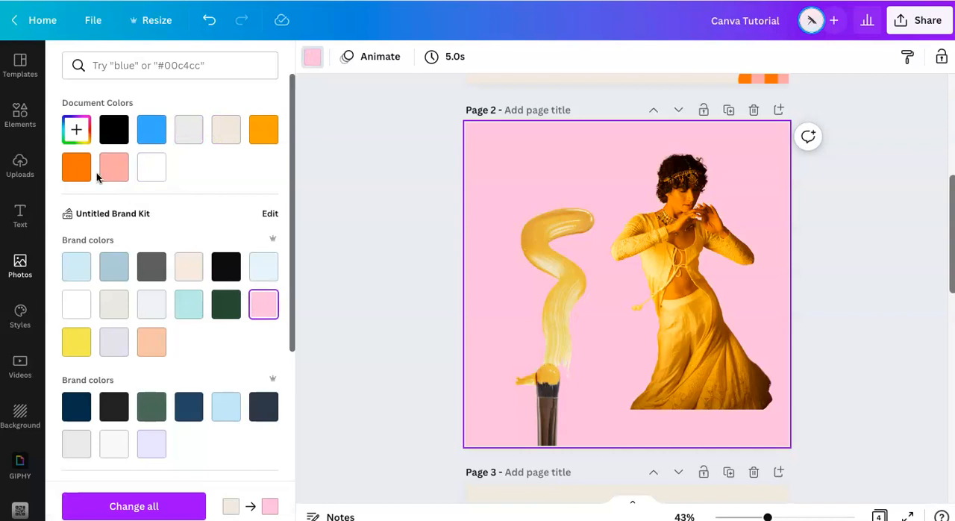
{"action": "left_click", "coordinate": [113, 166]}
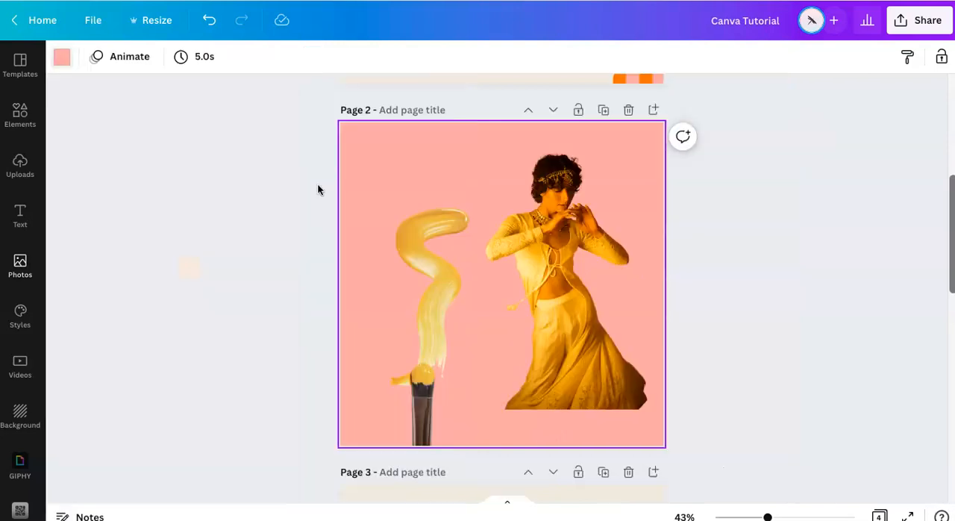
Step: Select the woman cutout, then deselect it to view the finished page
{"action": "left_click", "coordinate": [564, 256]}
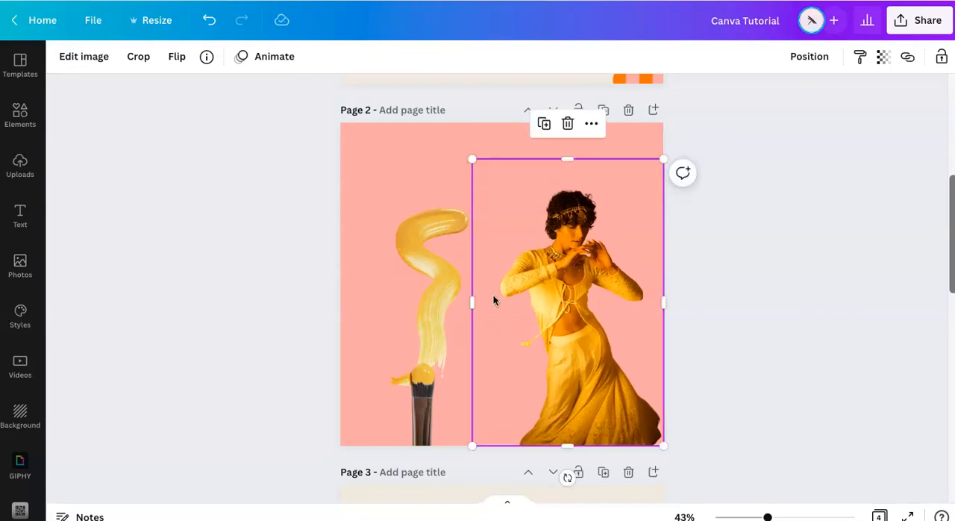
{"action": "left_click", "coordinate": [276, 290]}
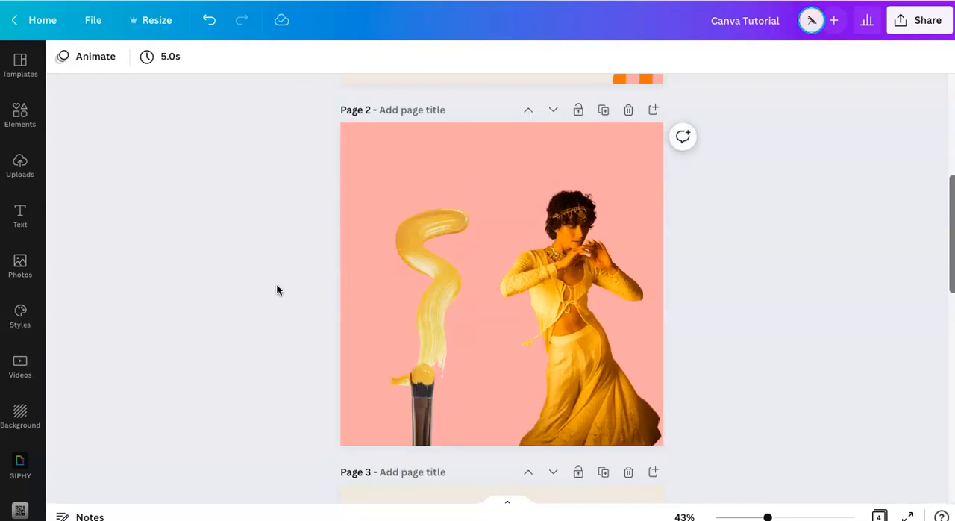